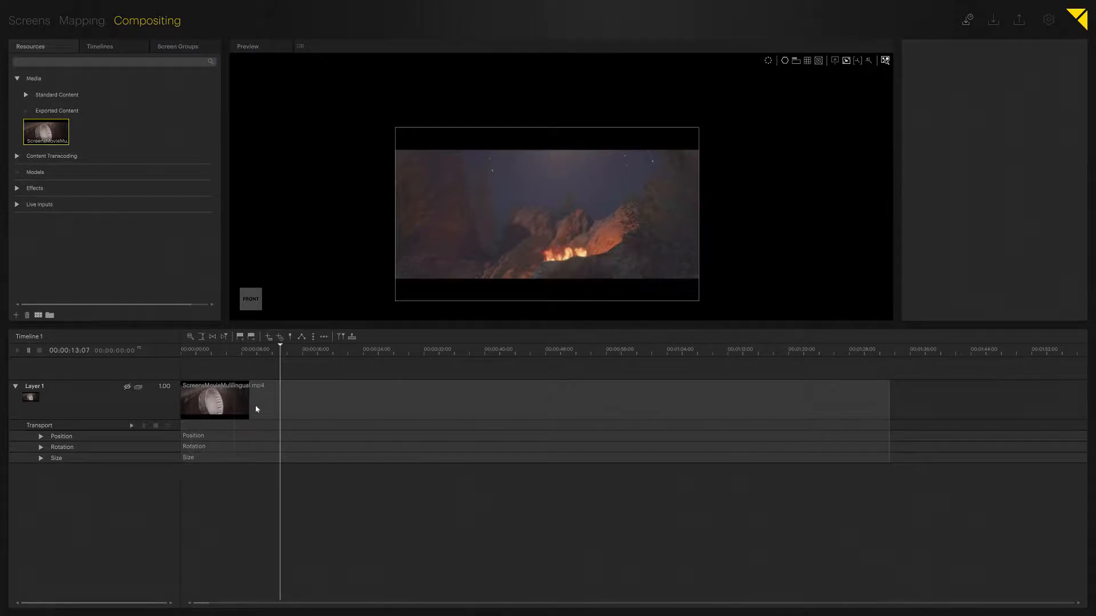
mouse_move(322, 380)
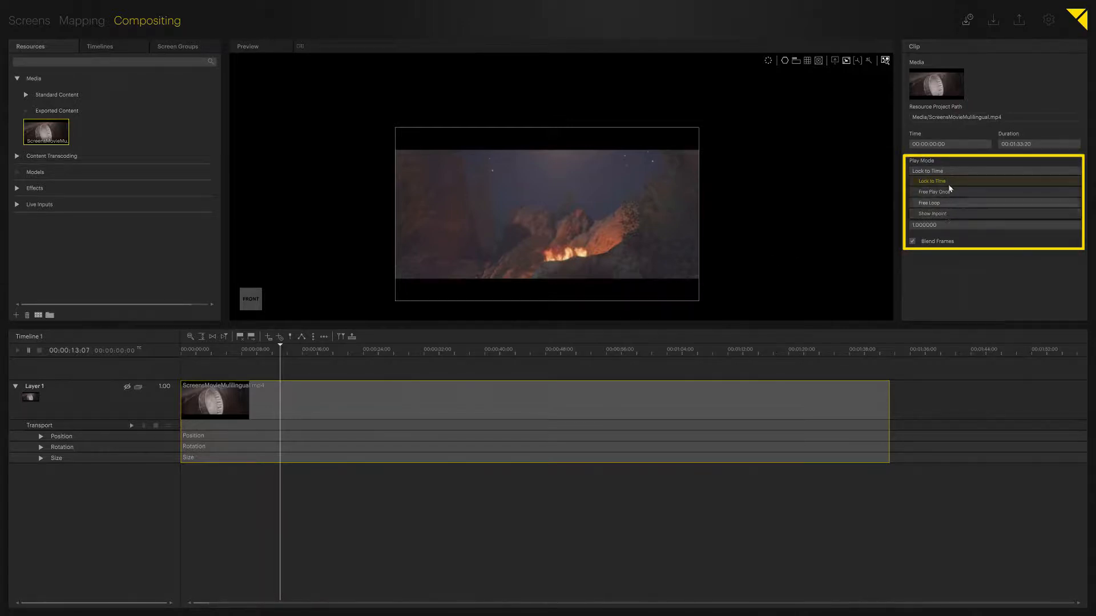
- Confirm the clip's Play Mode is Lock to Time in the Clip panel
click(932, 171)
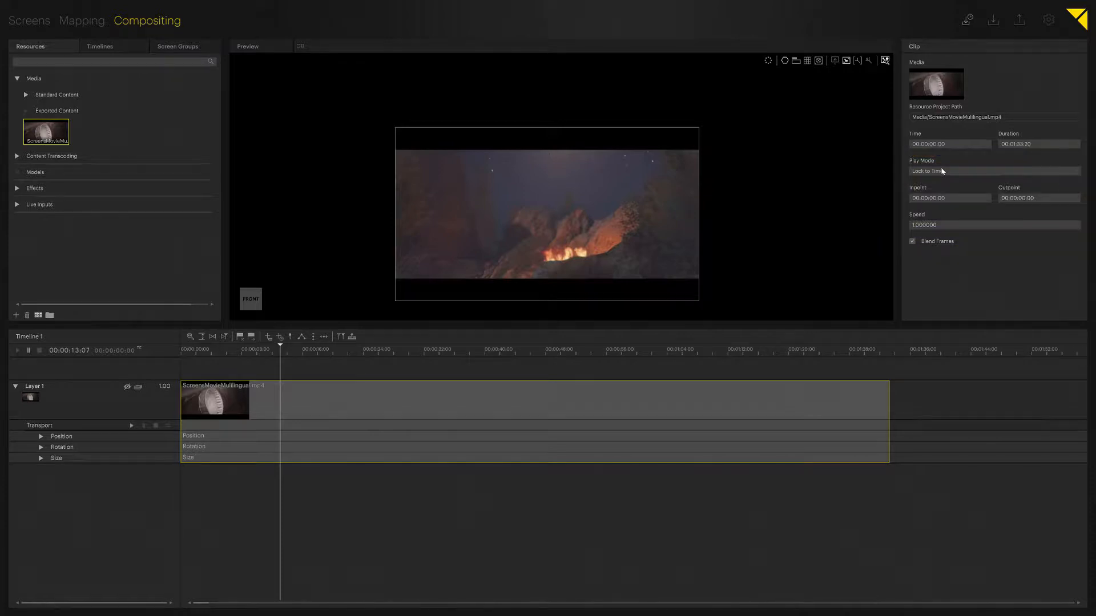
mouse_move(413, 372)
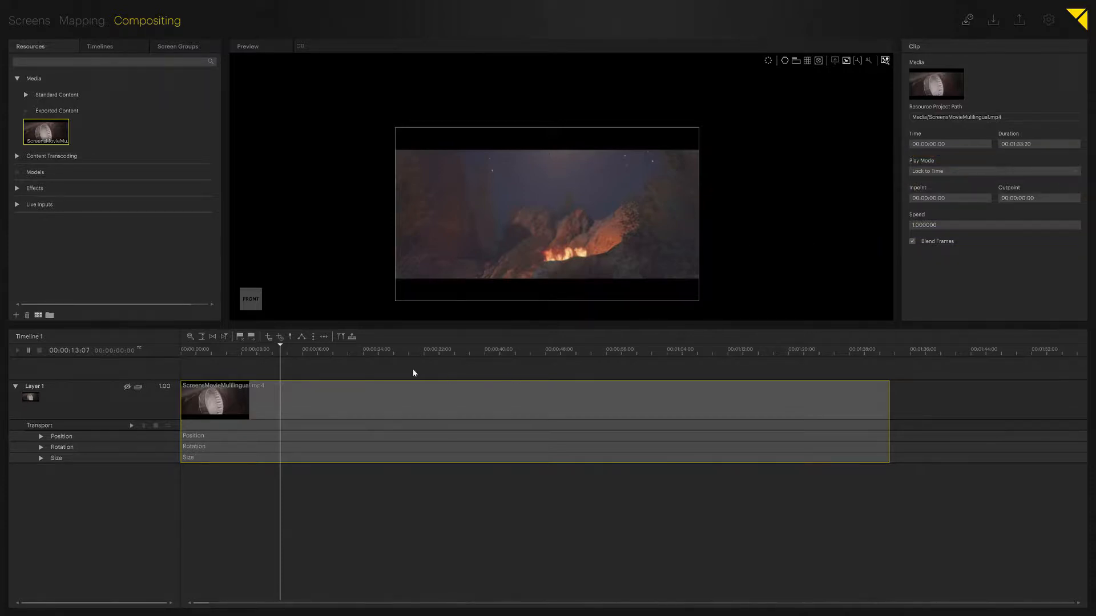
mouse_move(259, 355)
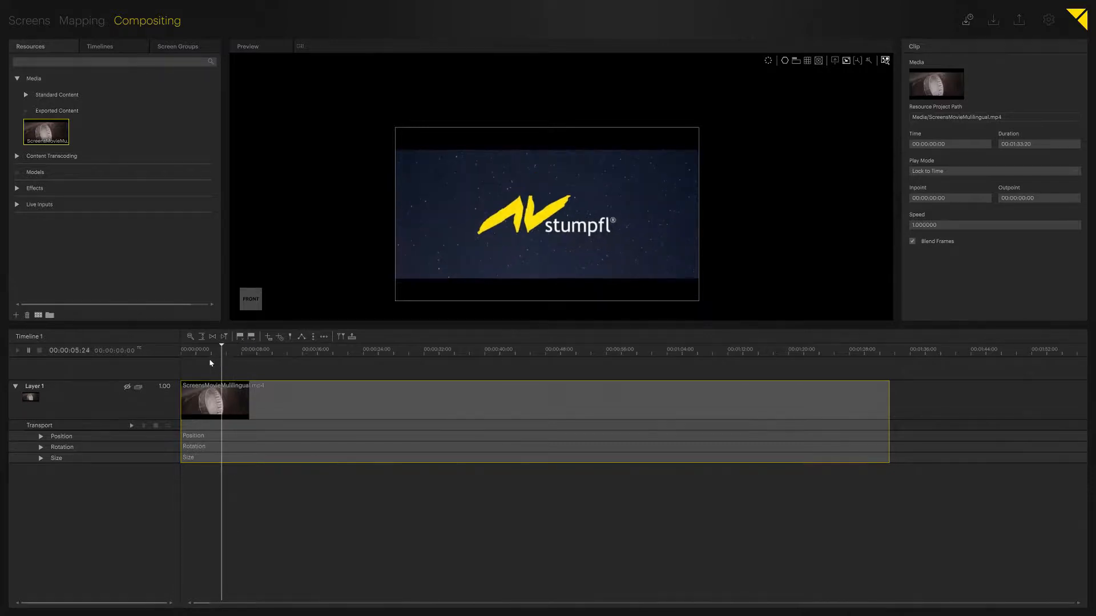
- Add a transport keyframe at about 4 seconds on Layer 1 with mode Pause
click(39, 425)
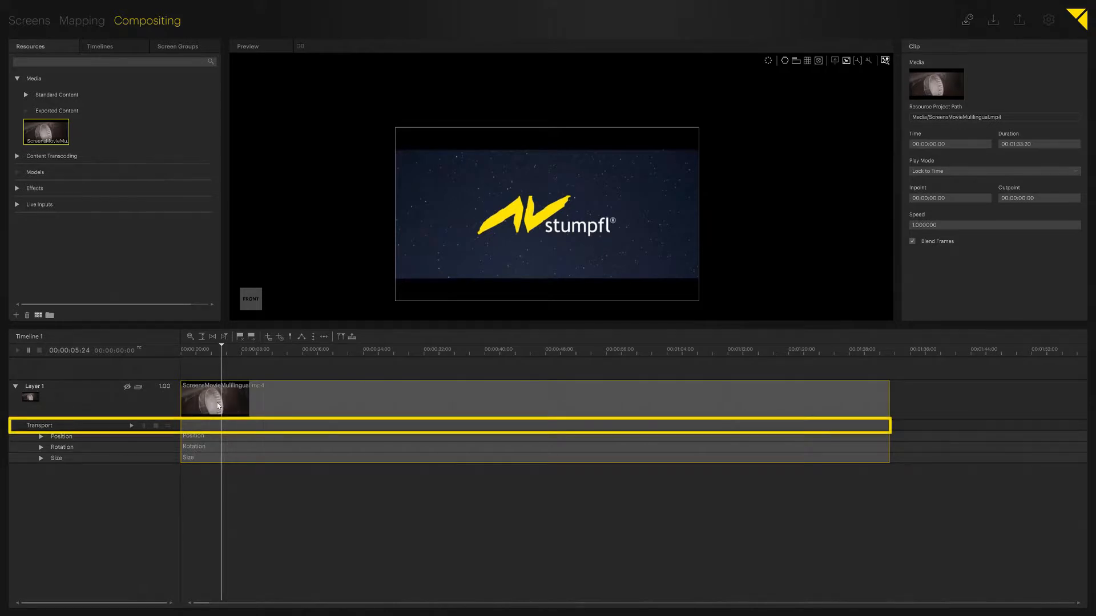
mouse_move(40, 424)
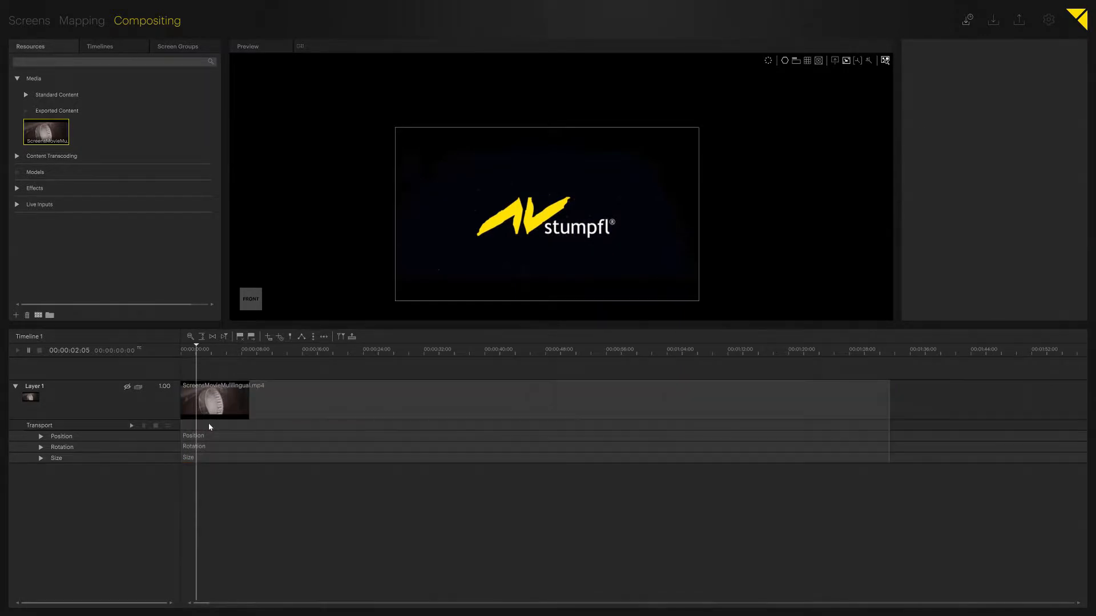
click(208, 425)
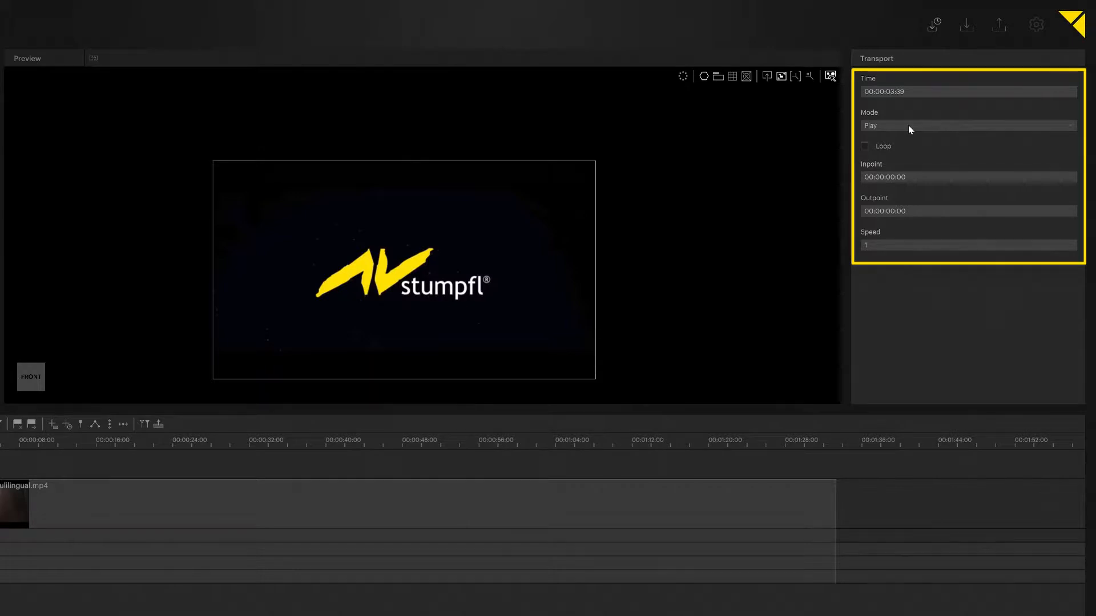
click(969, 125)
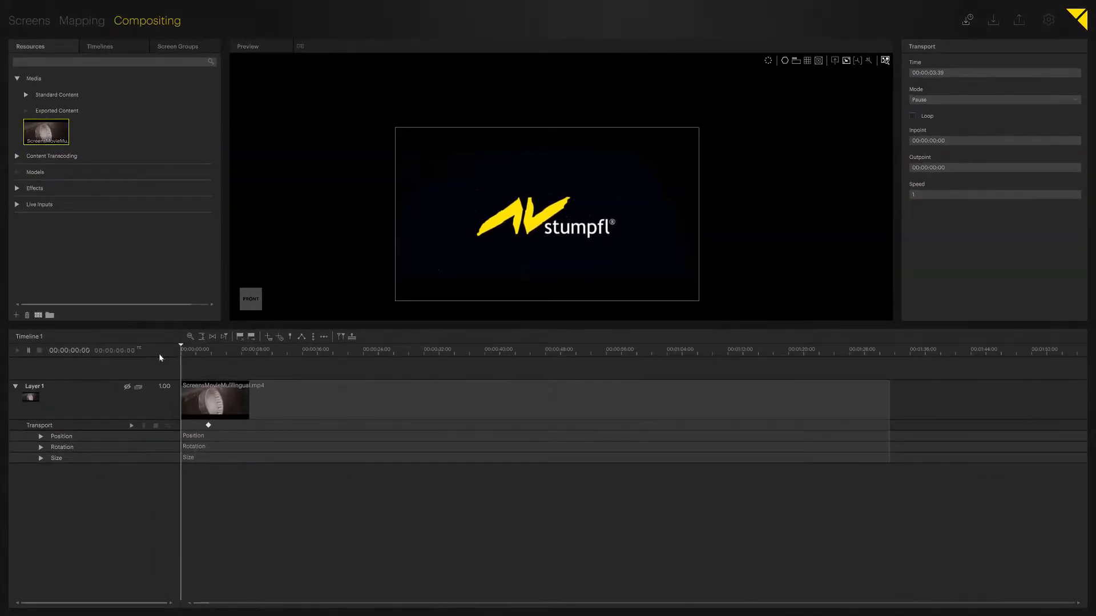
- Add a transport keyframe near 8.5 seconds in Play mode at speed 2
click(194, 350)
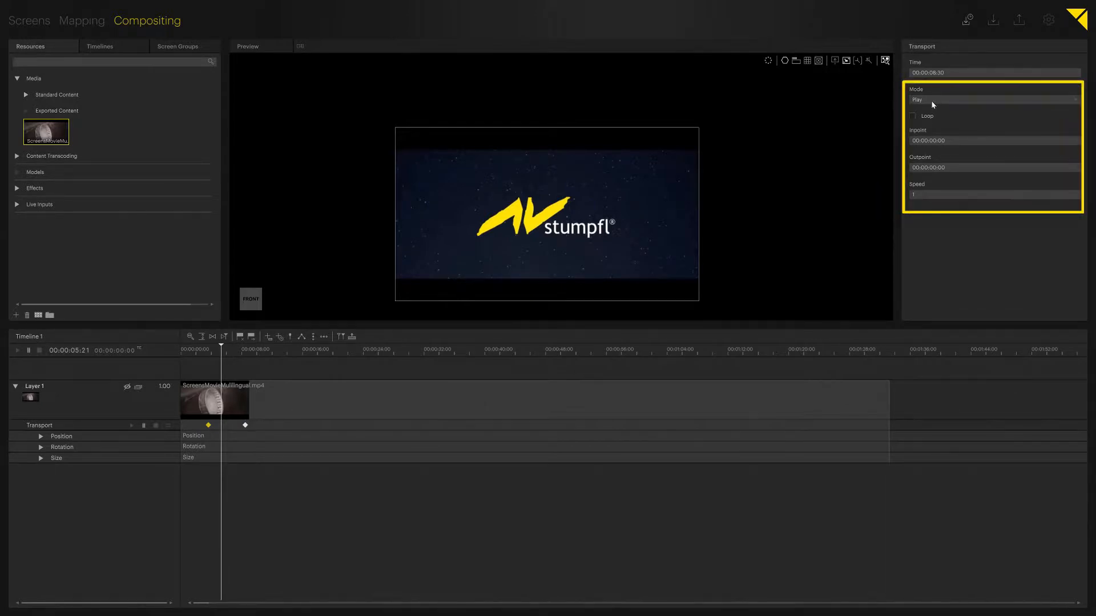
mouse_move(924, 193)
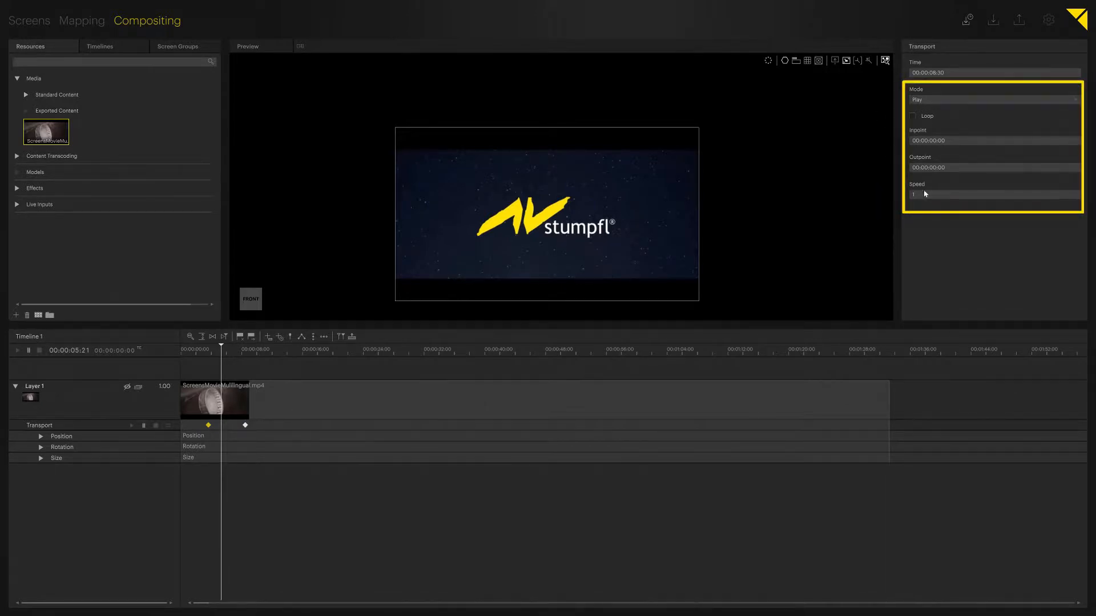
click(993, 194)
text(2)
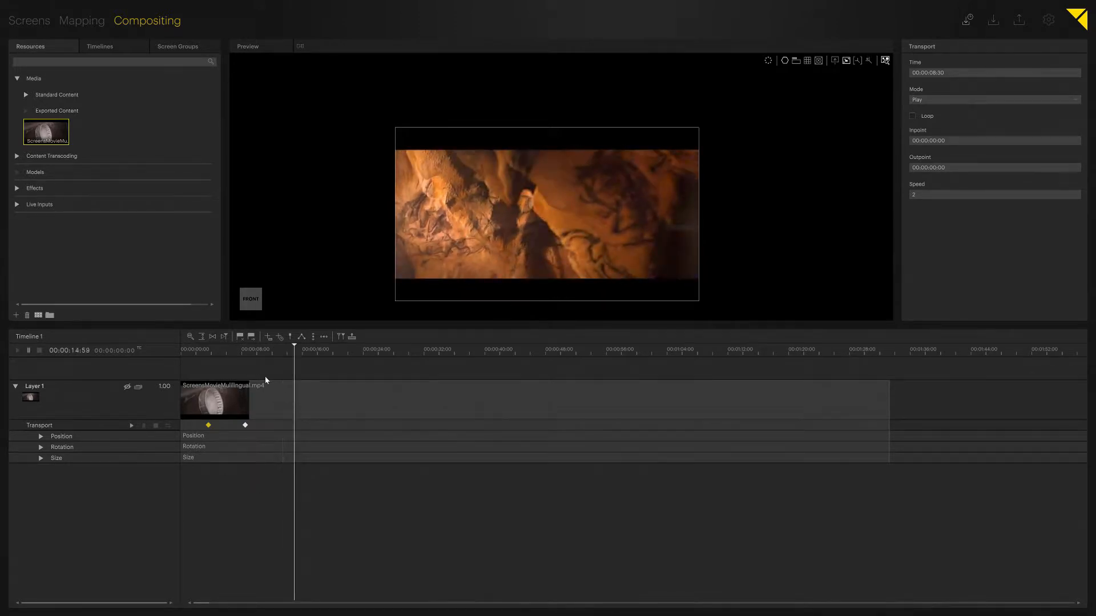
mouse_move(265, 351)
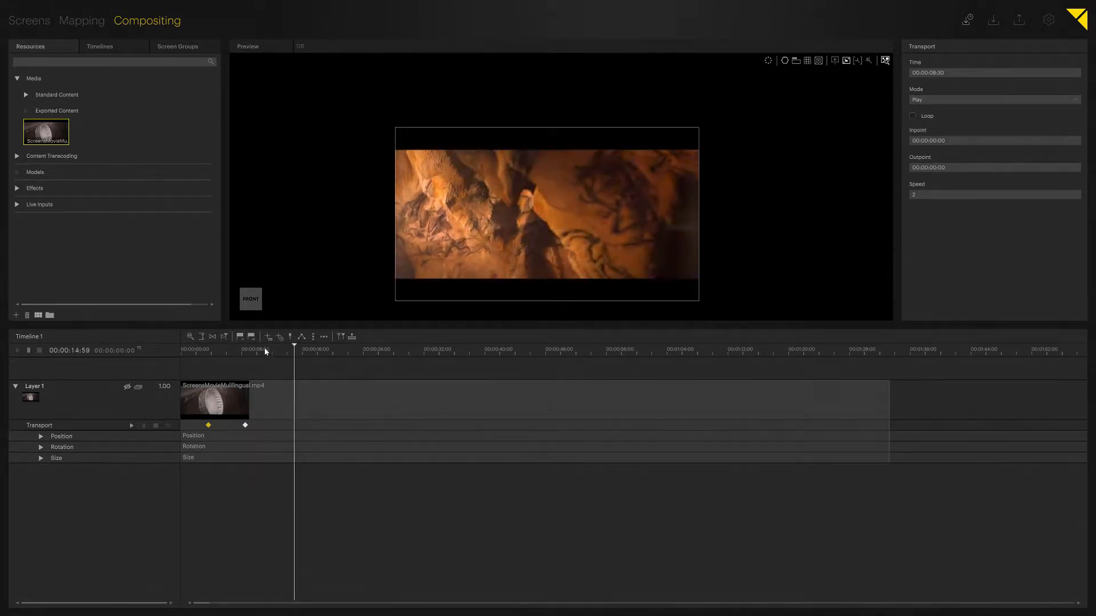
- Keep the keyframe in Play mode with Loop on and a 4-second outpoint
click(992, 100)
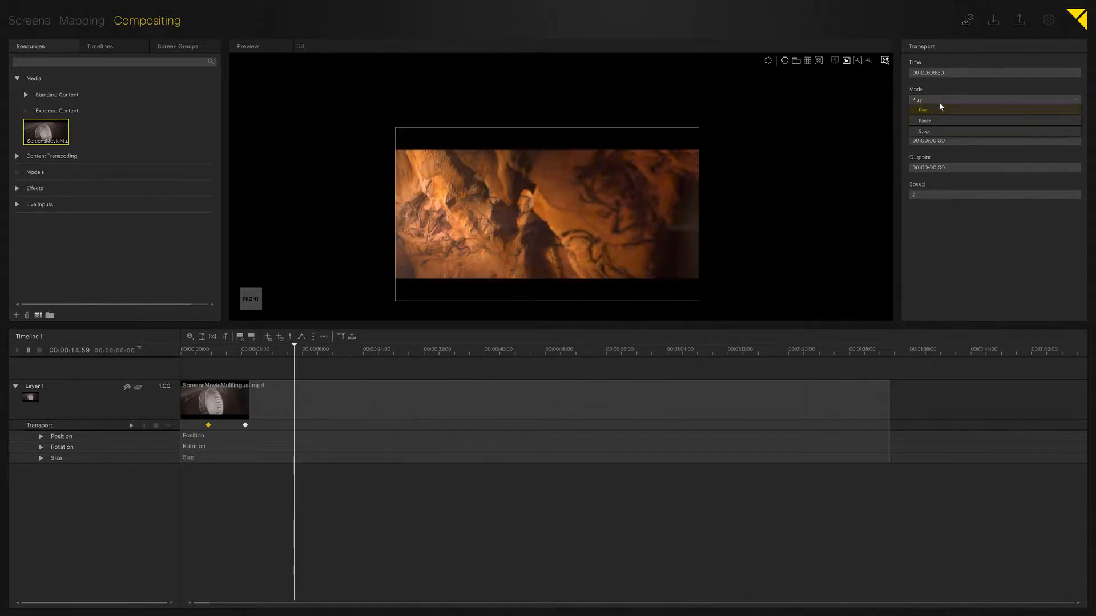
click(922, 110)
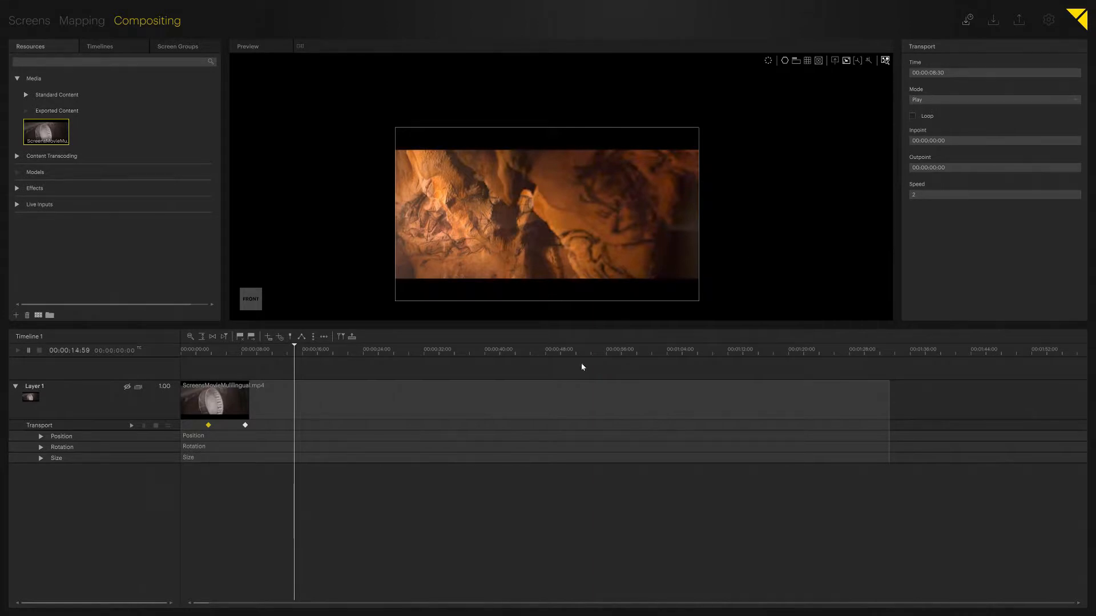
mouse_move(311, 428)
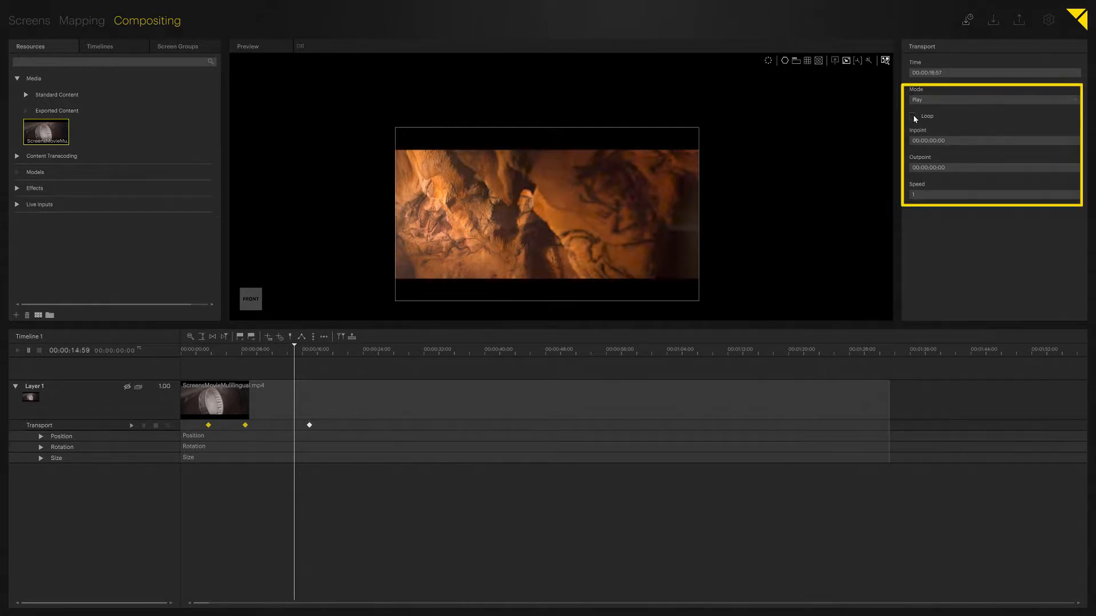
click(913, 116)
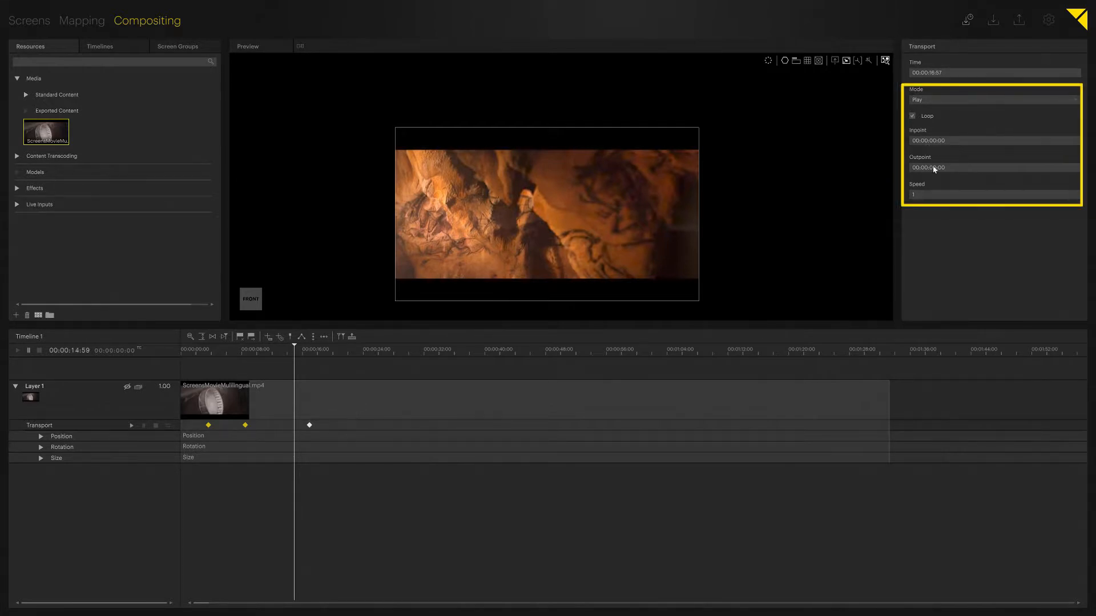
click(992, 141)
text(1)
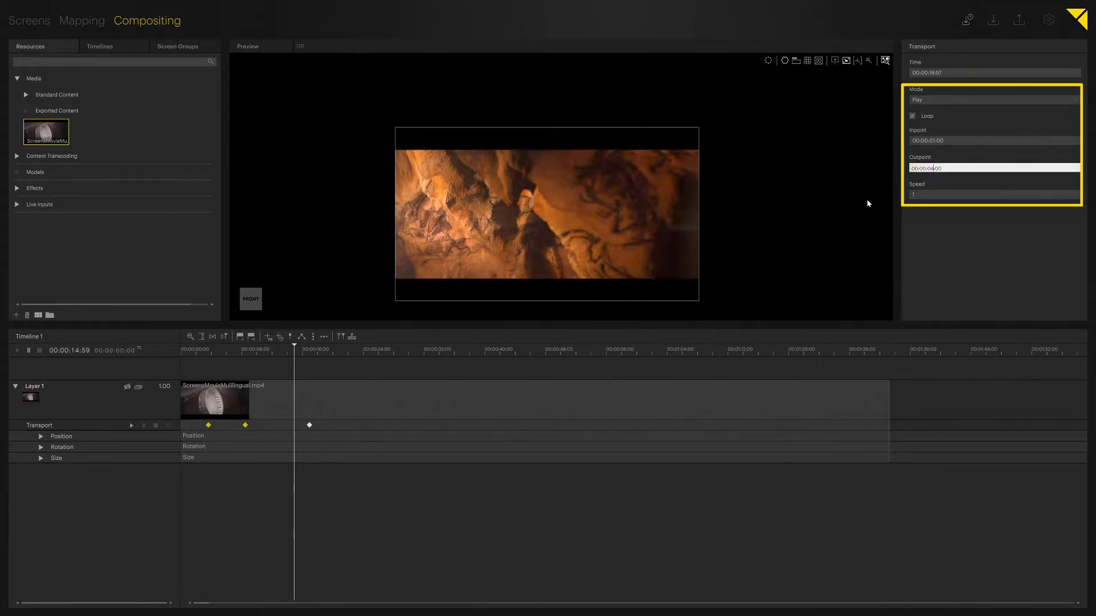
click(290, 349)
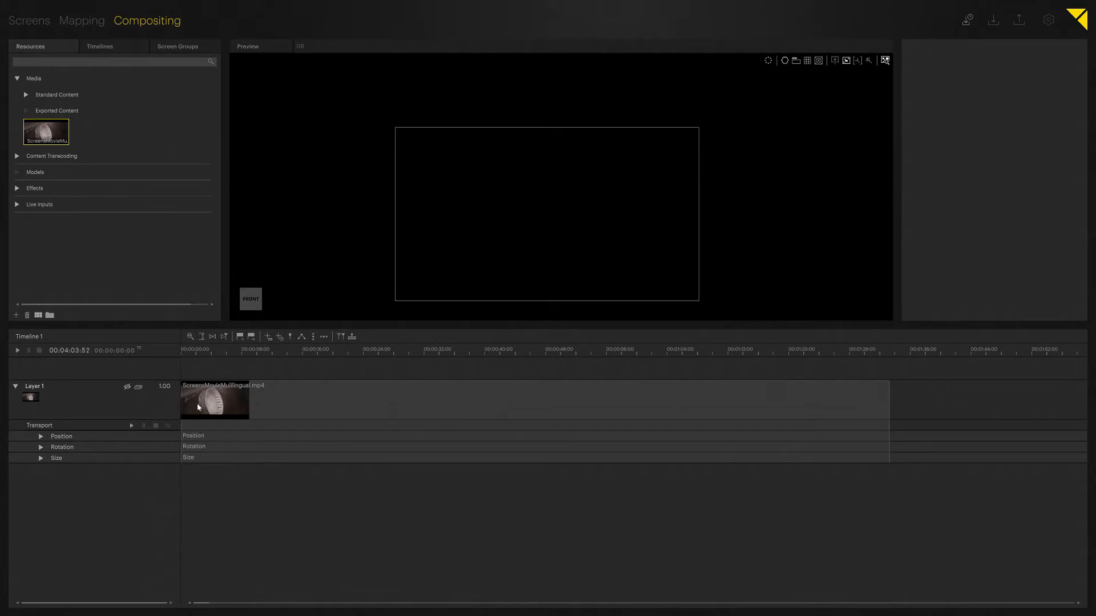
- Play, pause around 13.5 seconds to record a keyframe, then resume playback
click(131, 426)
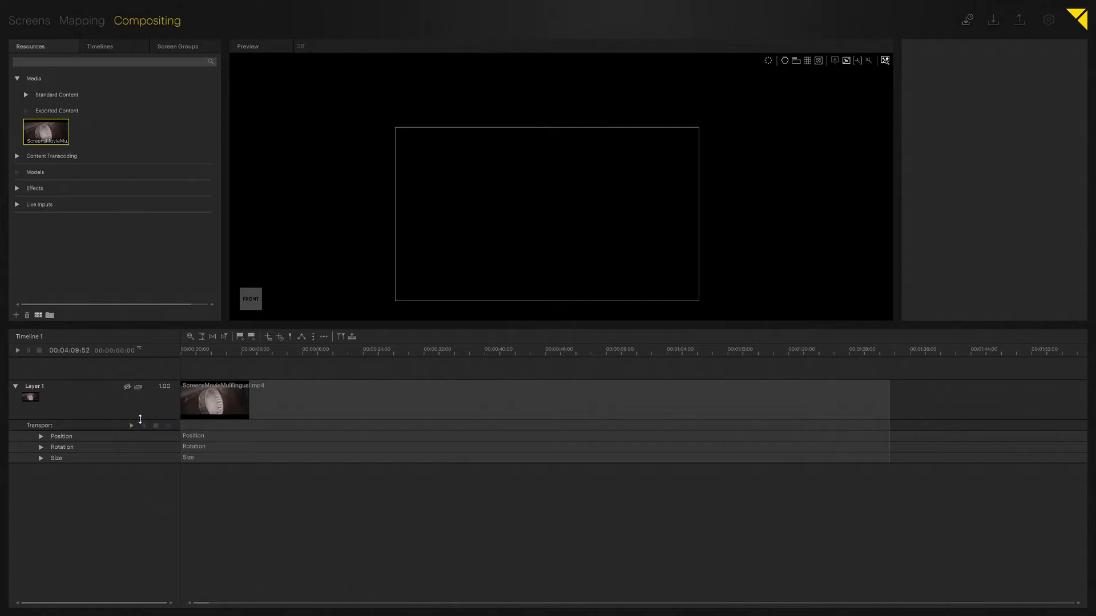
click(16, 350)
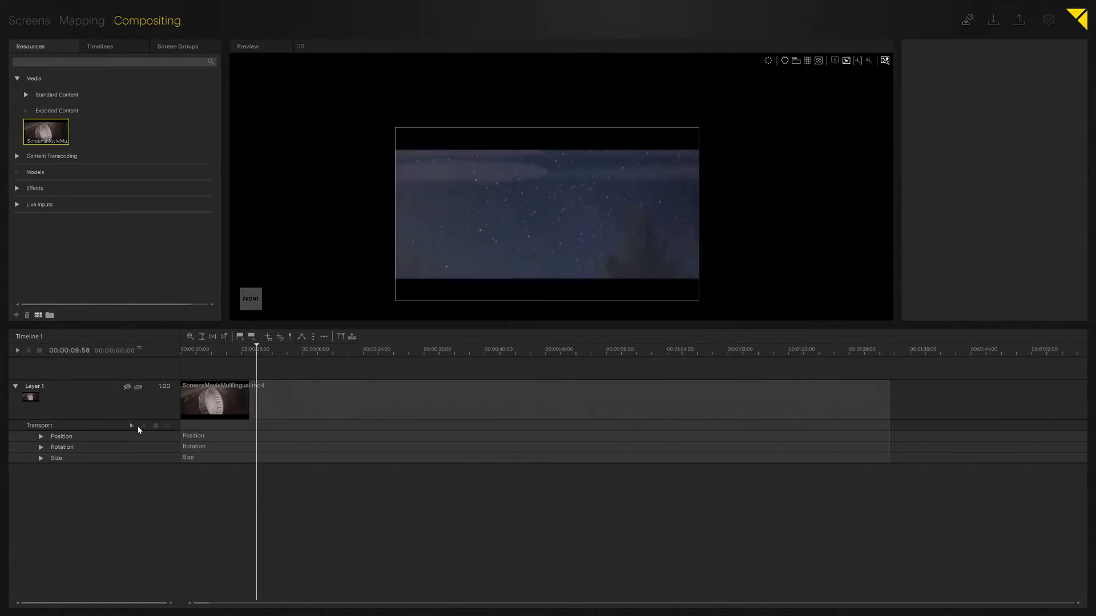
click(140, 425)
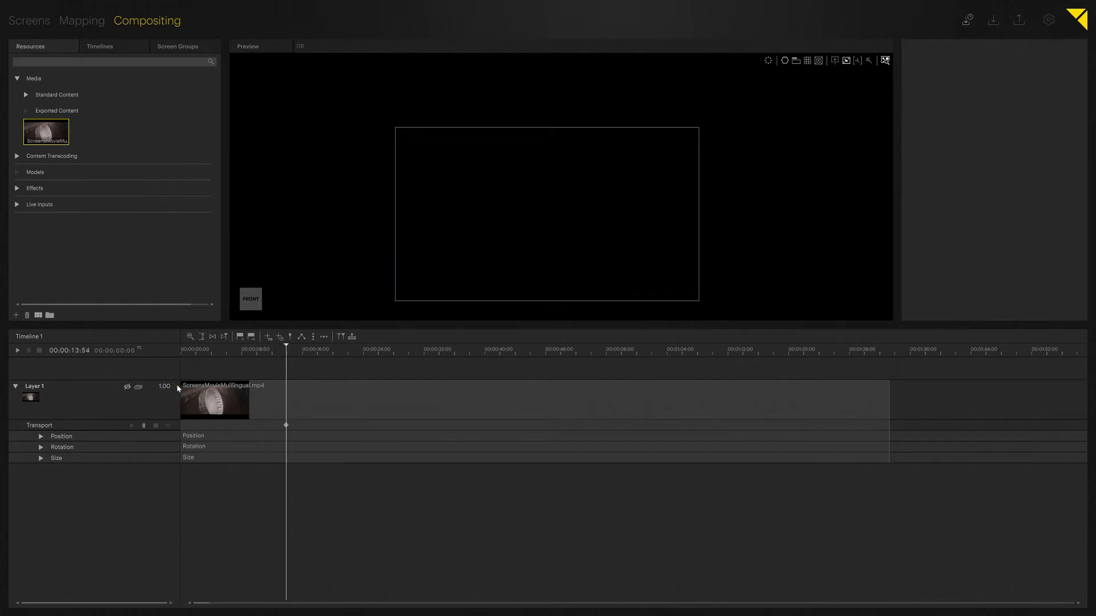
click(131, 424)
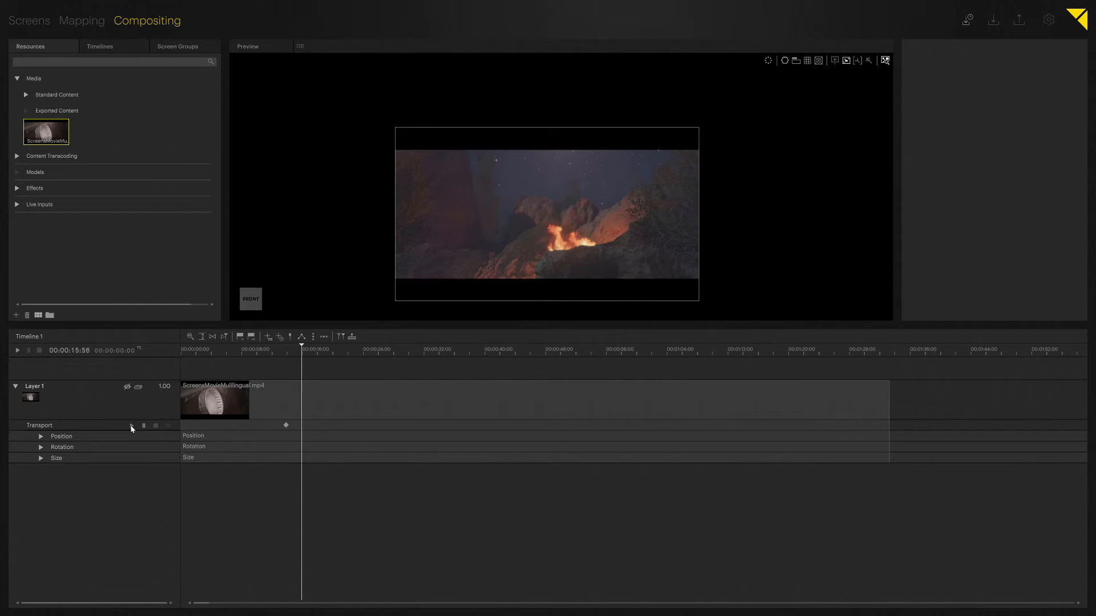